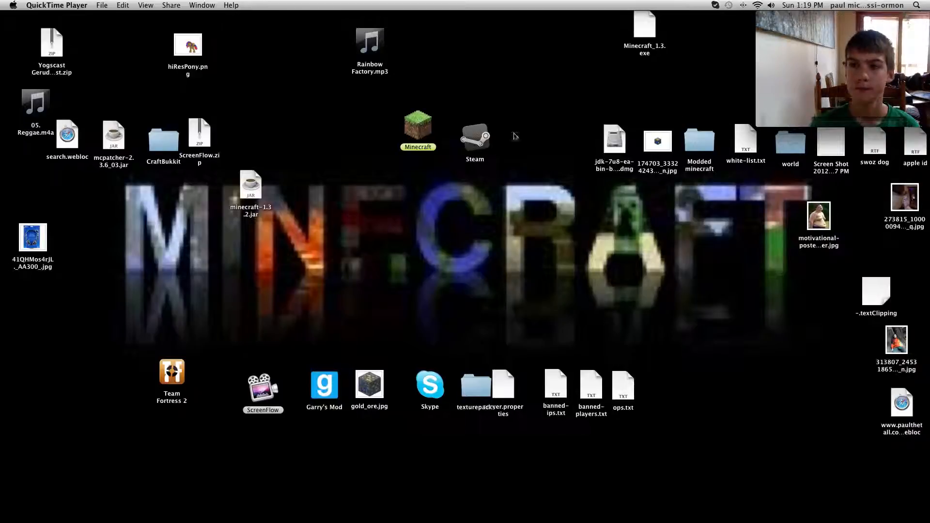
mouse_move(441, 222)
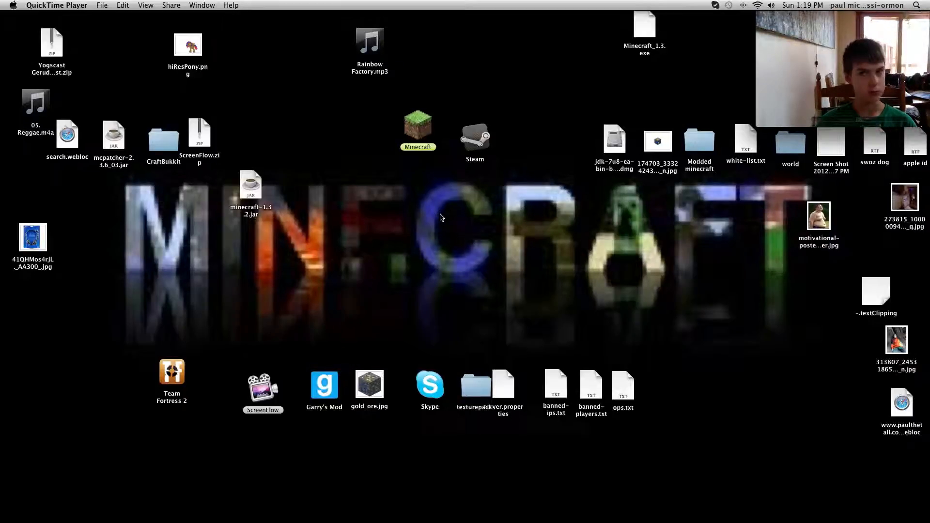
Run a Google search for tekkit, switch to Images, and scroll through the pictures.
click(397, 184)
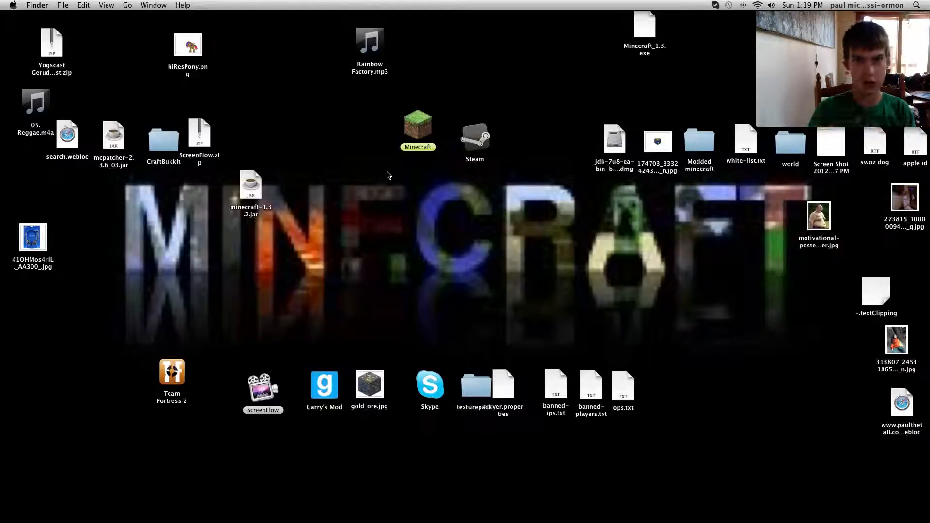
mouse_move(5, 273)
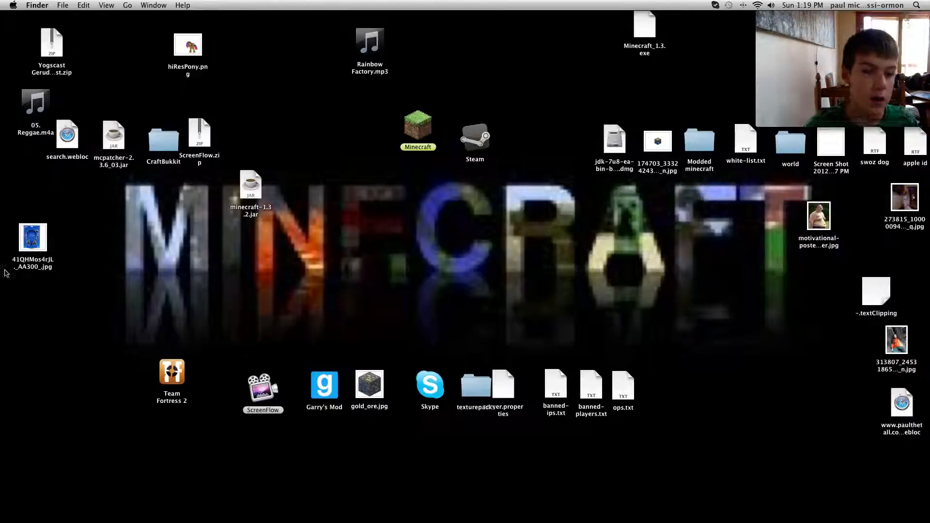
mouse_move(3, 237)
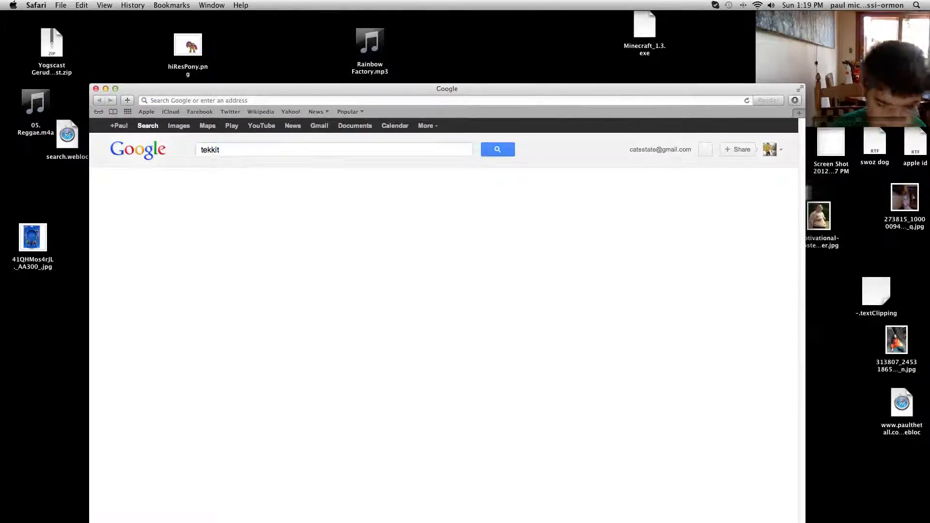
click(497, 150)
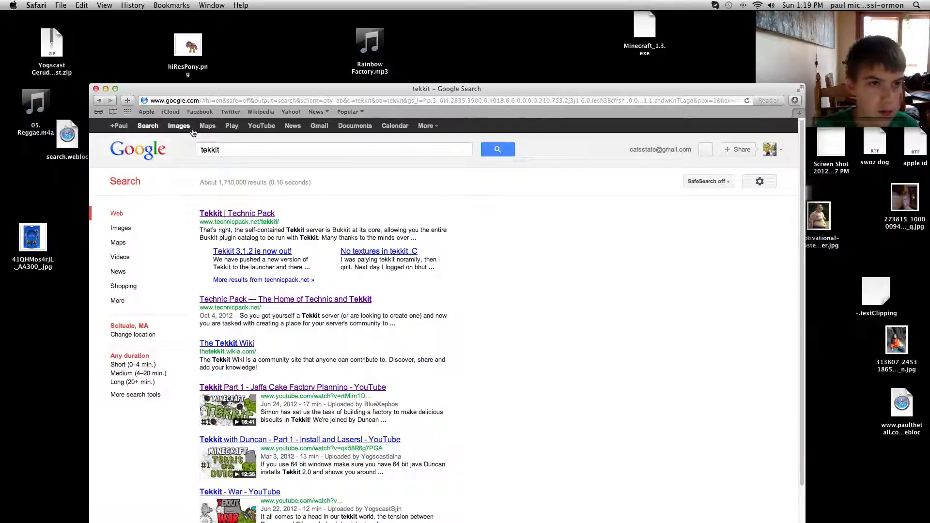
click(179, 125)
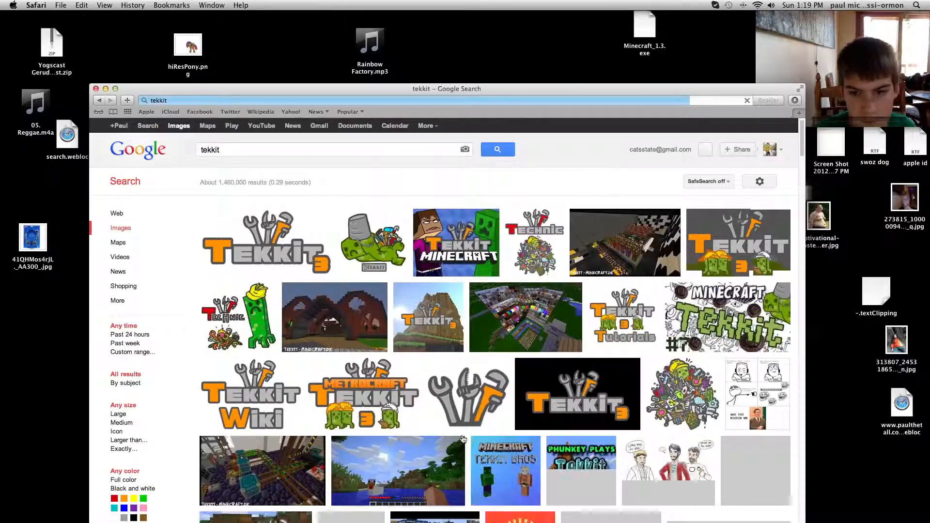
mouse_move(525, 316)
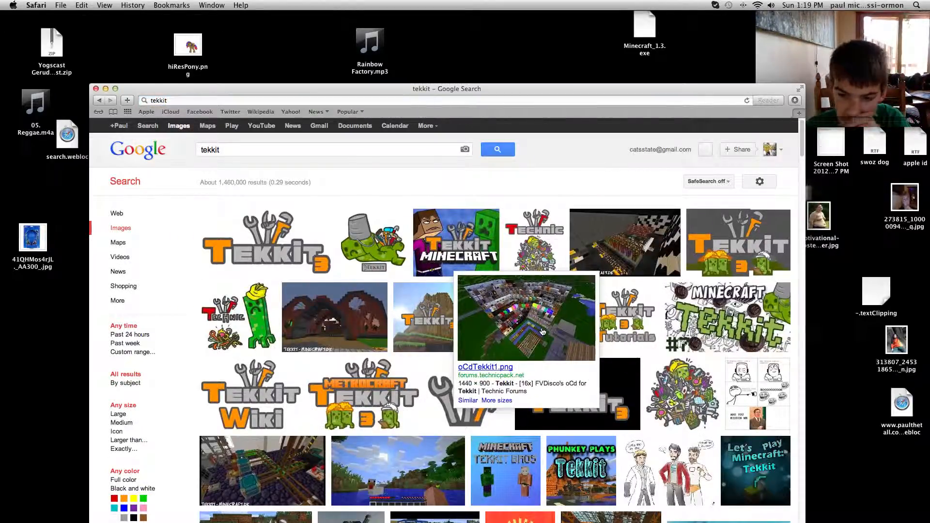
scroll(down, 3)
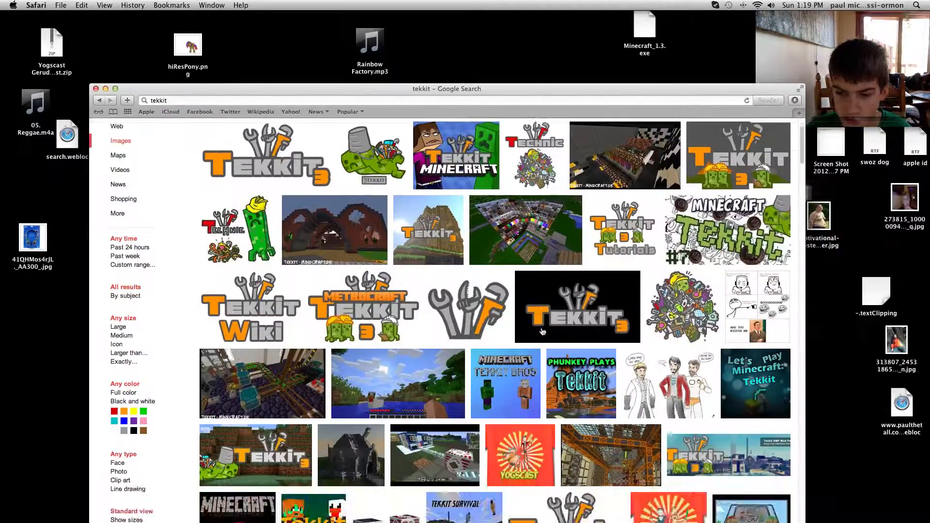
scroll(down, 3)
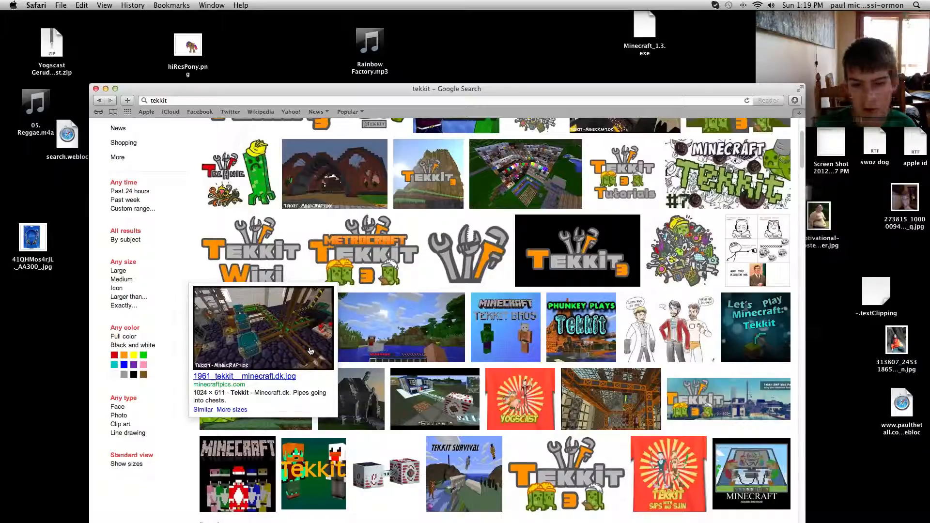
mouse_move(316, 355)
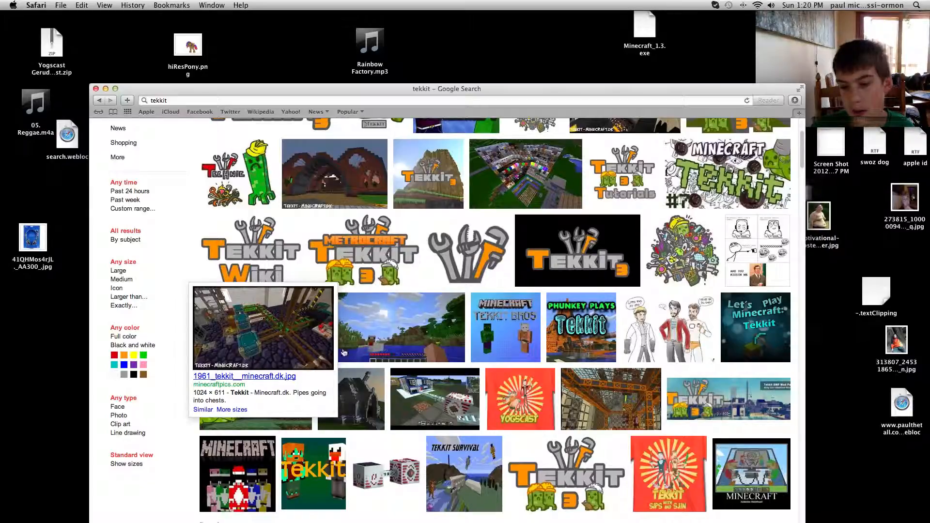
mouse_move(610, 398)
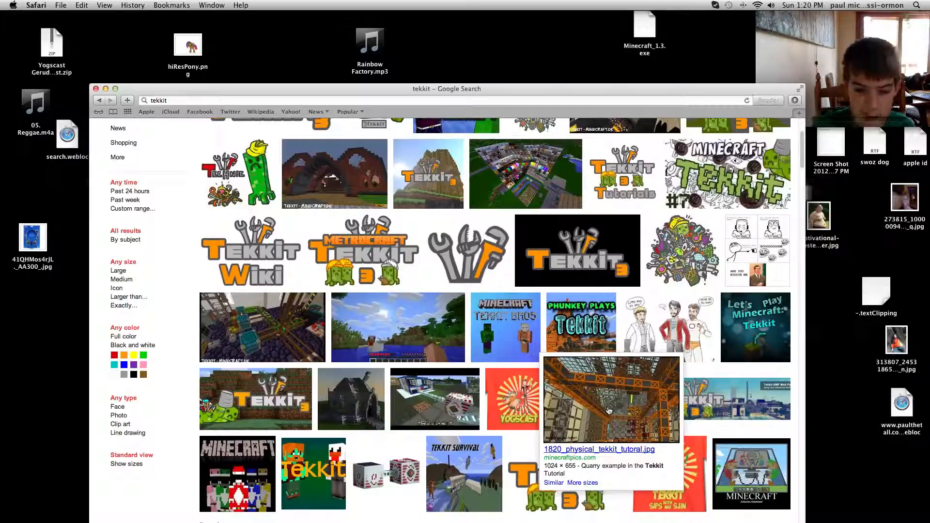
scroll(down, 3)
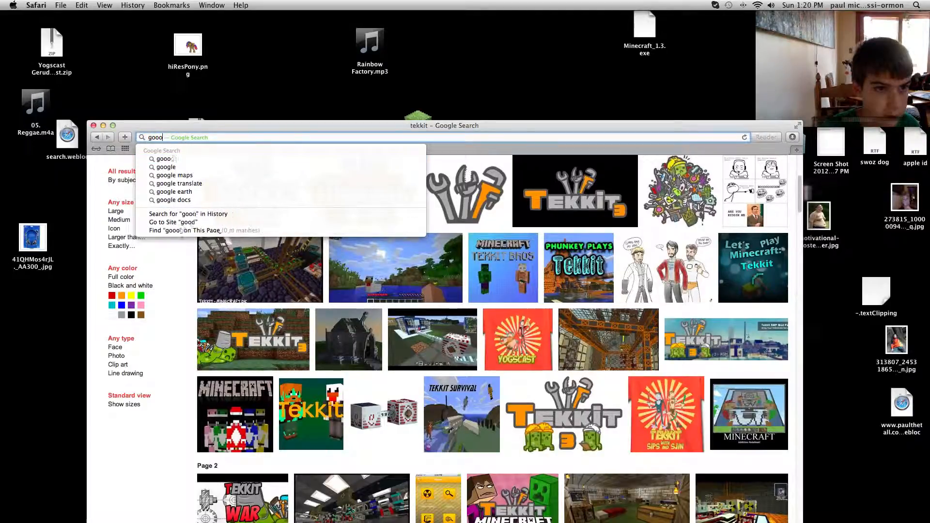
From the Google home page, search tekkit and open the 'Tekkit | Technic Pack' result.
key(Backspace)
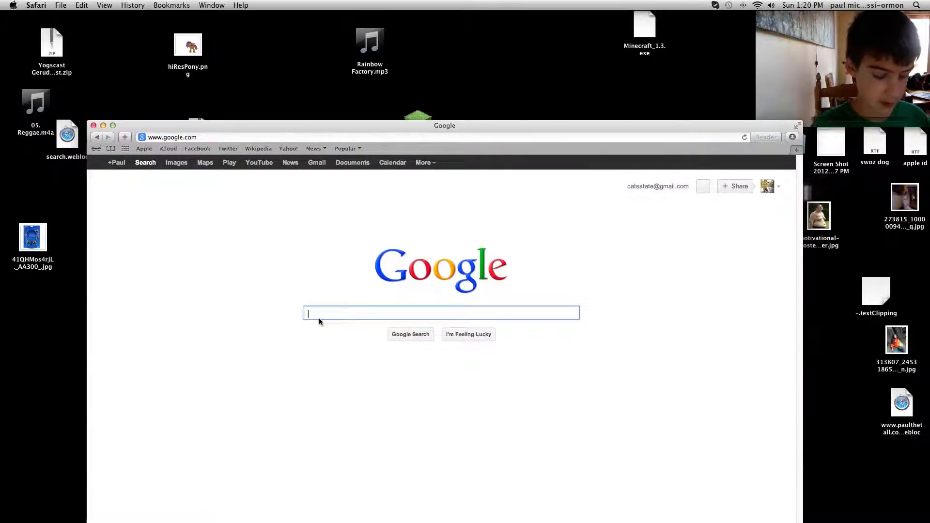
text(tekkit)
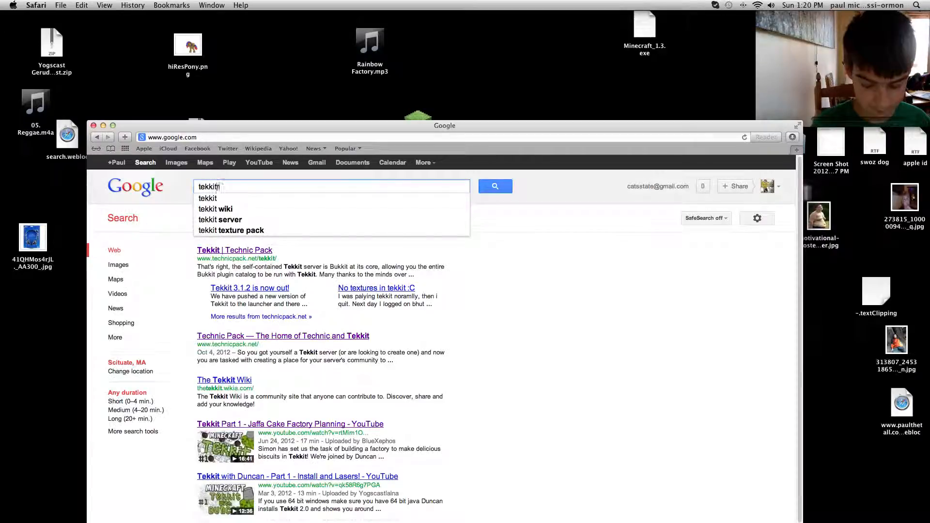
key(Return)
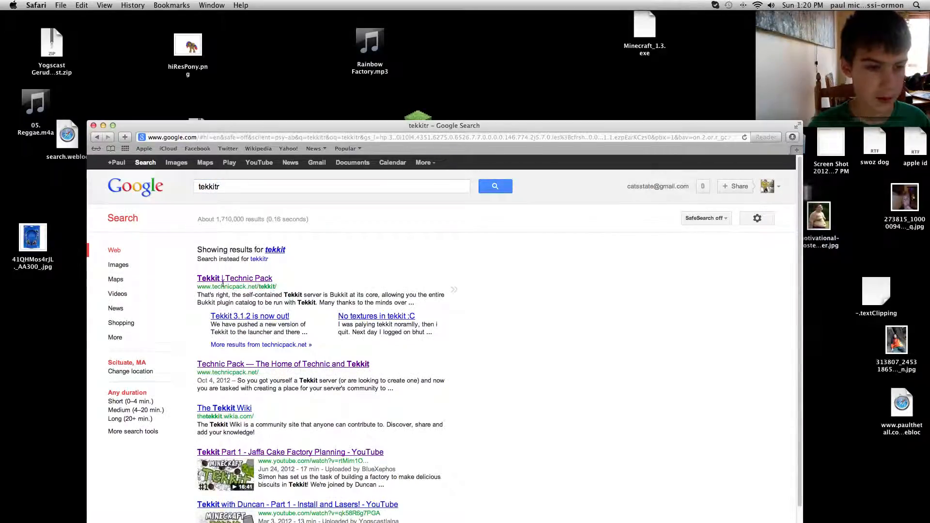
click(234, 277)
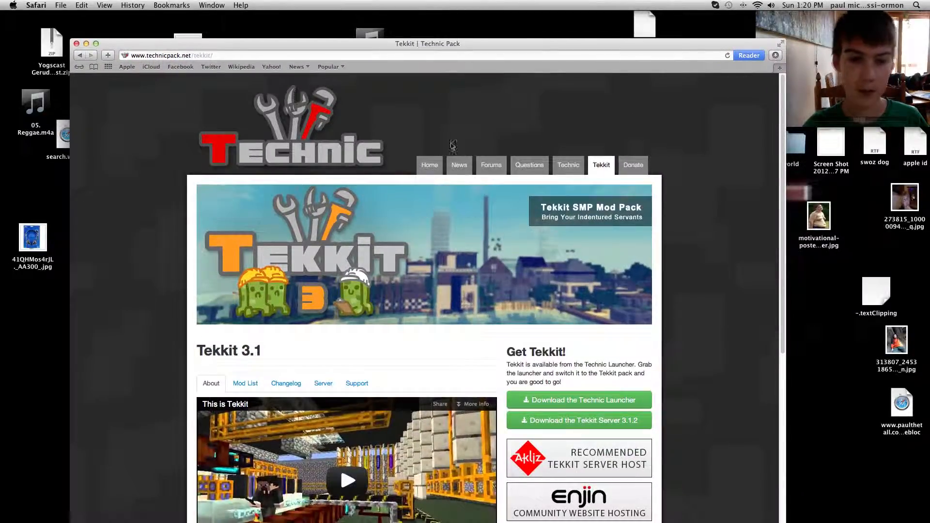
Go via Home and the Tekkit tab to 'Download the Technic Launcher'.
click(430, 165)
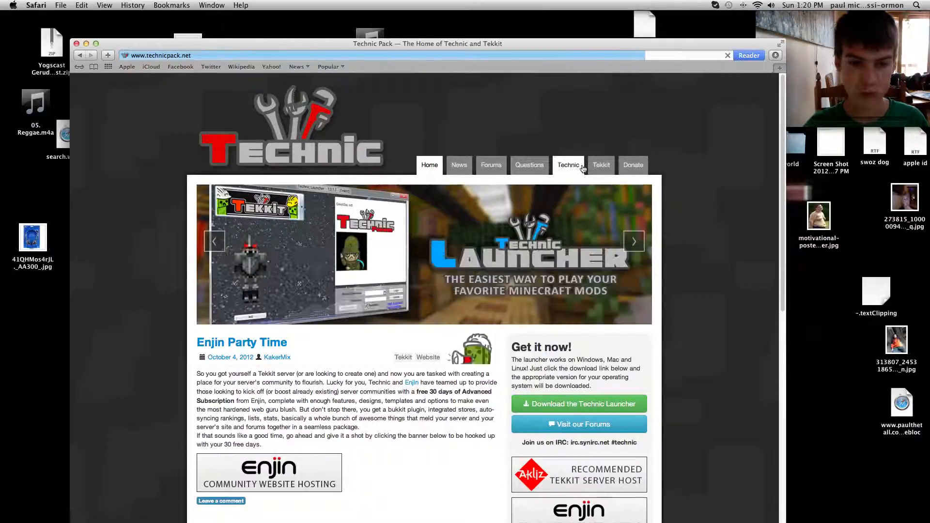
click(600, 165)
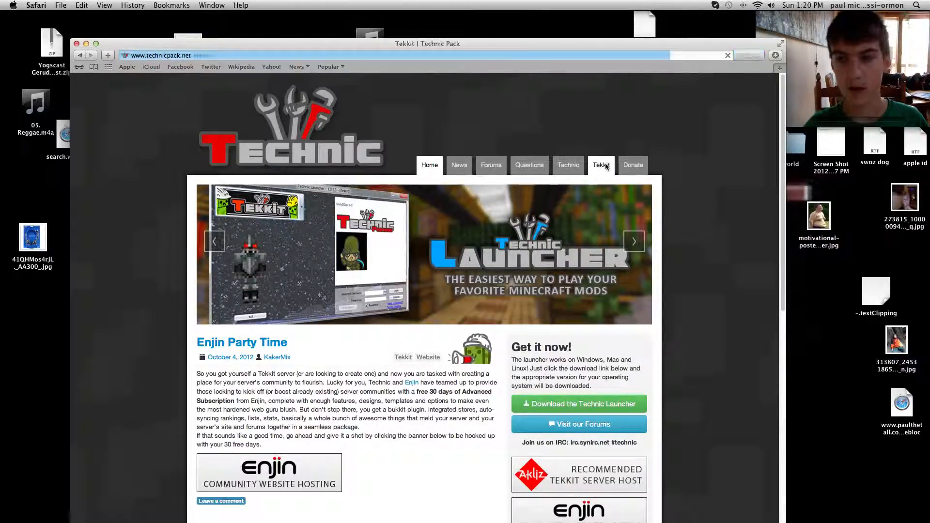
click(601, 165)
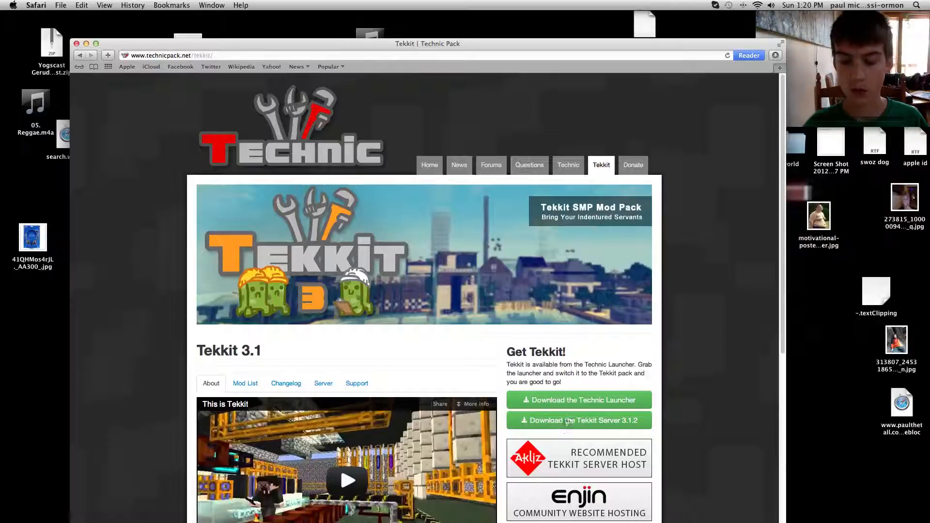
click(578, 400)
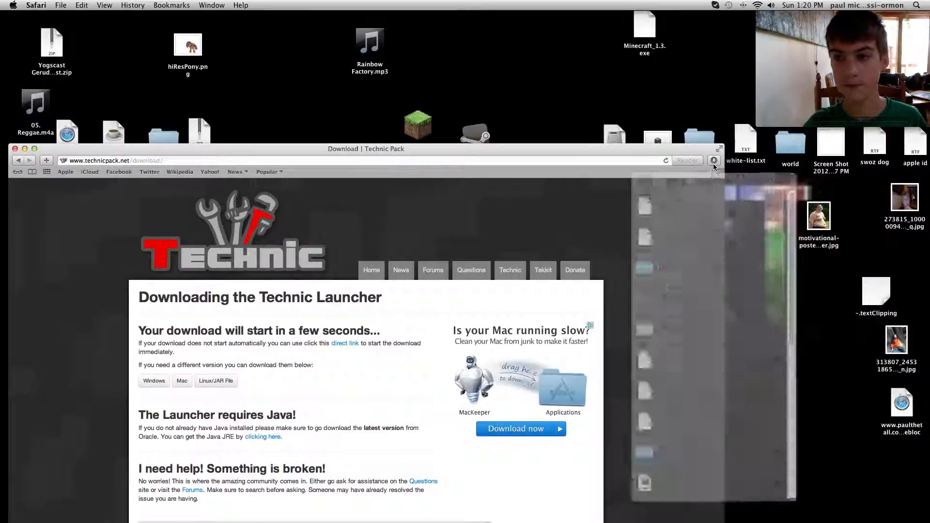
Get the Mac Technic Launcher download and check it in the downloads list.
click(714, 160)
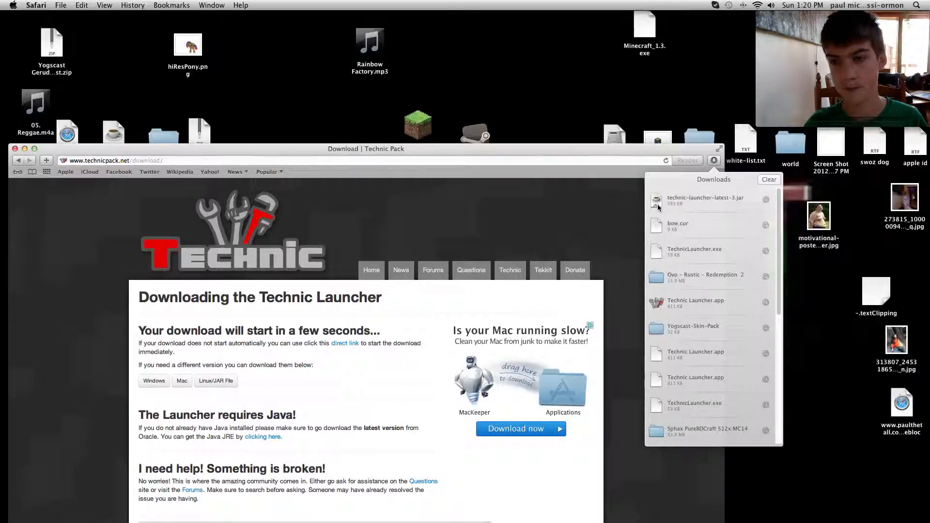
click(703, 200)
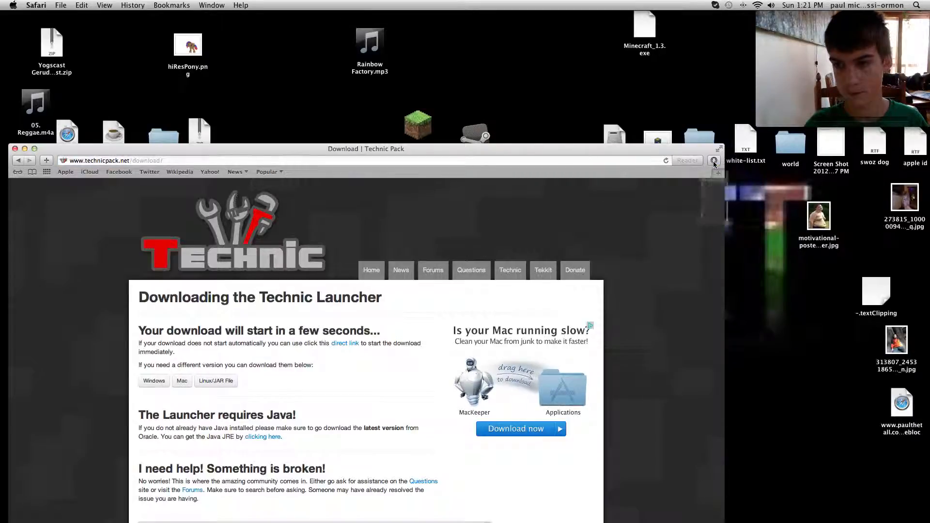
click(714, 160)
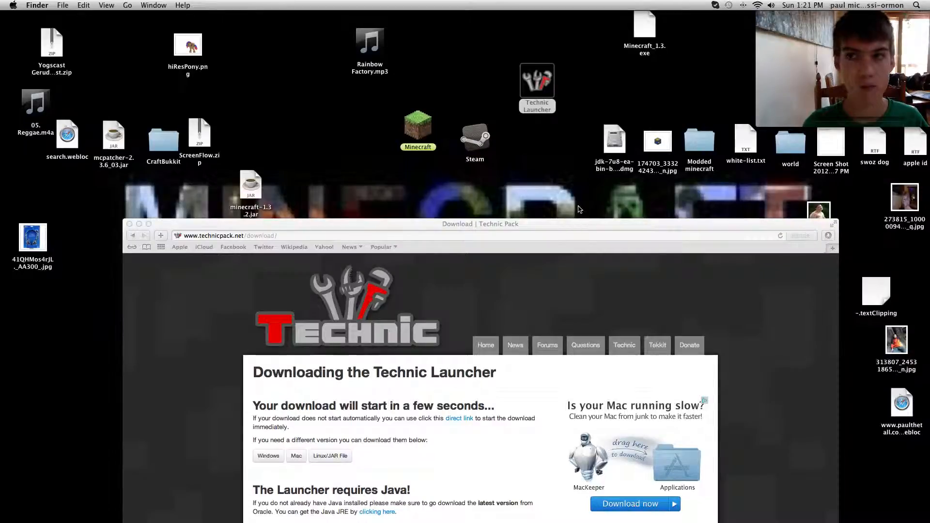
Open the desktop Technic Launcher, accept the client update, and dismiss the success message.
click(536, 80)
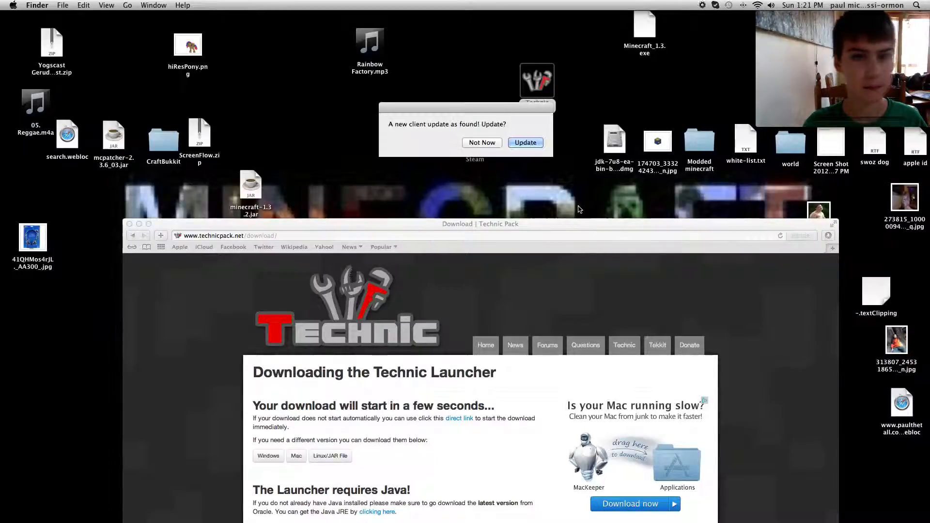
click(524, 143)
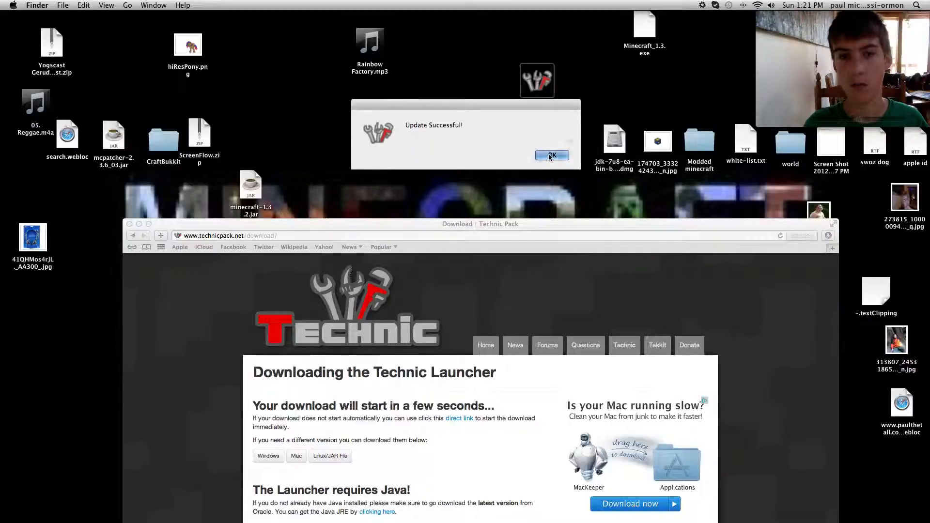
click(552, 155)
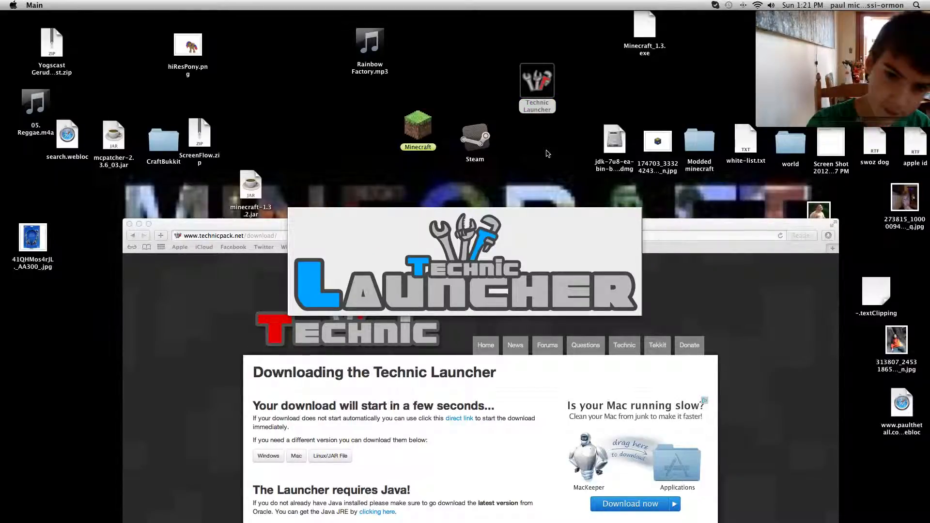
mouse_move(418, 265)
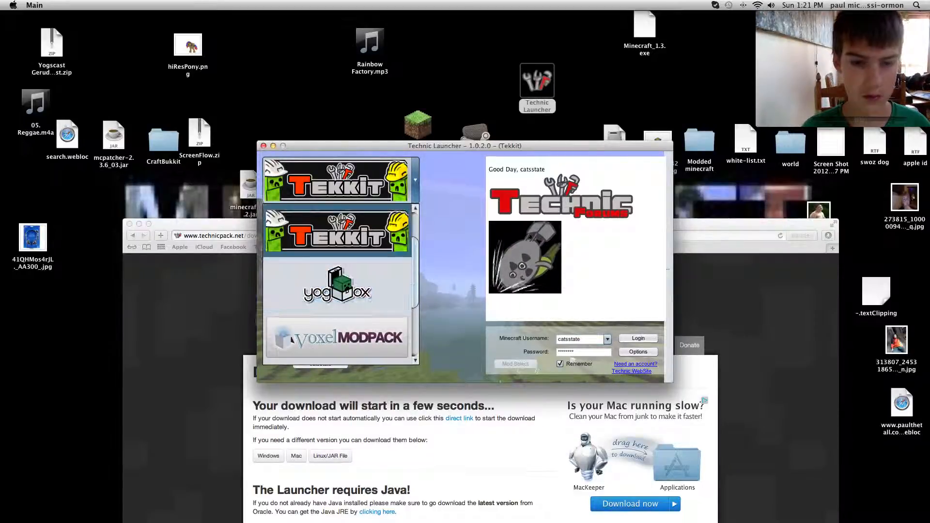
Browse the modpack list, trying Technic SSP, then reopen the choices to pick Tekkit.
scroll(down, 3)
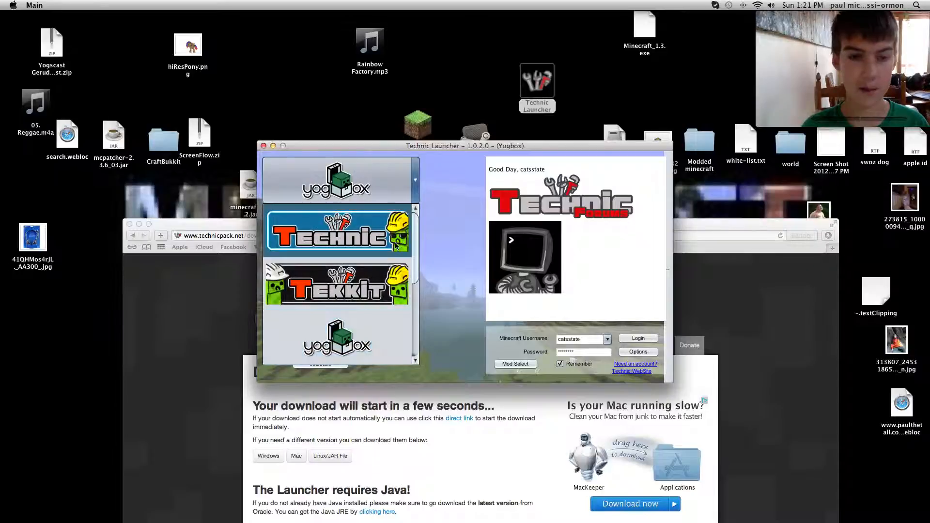
click(337, 232)
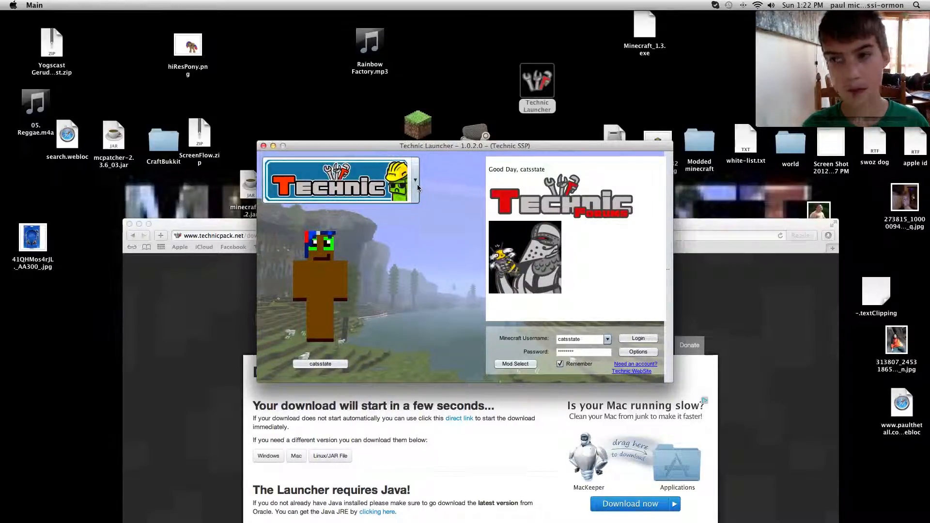
click(416, 179)
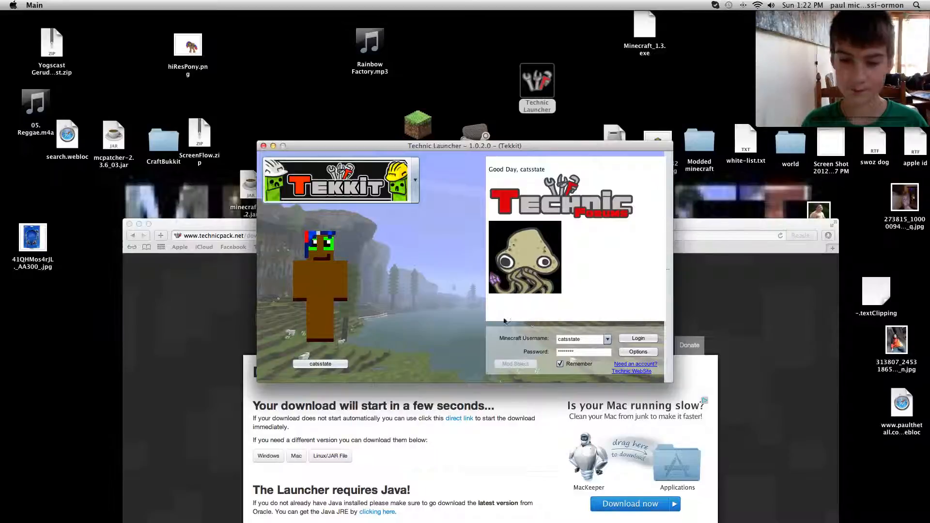
In launcher Options, keep recommended builds, uncheck connection-timeout retry, and close settings.
click(637, 351)
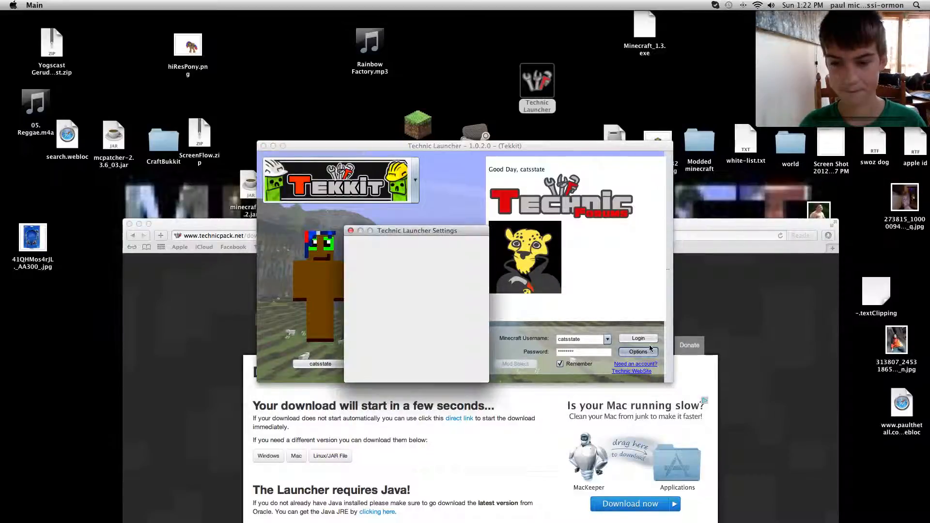
click(637, 352)
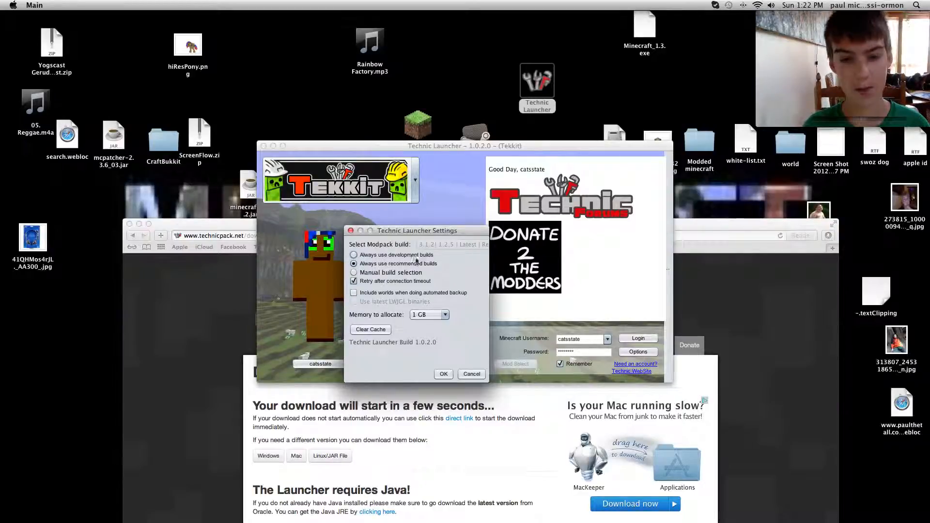
click(354, 254)
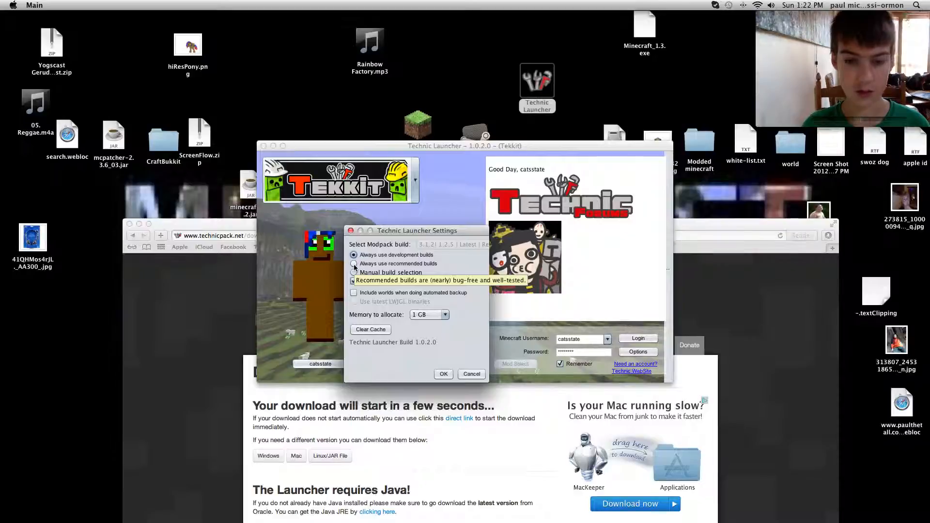
click(354, 264)
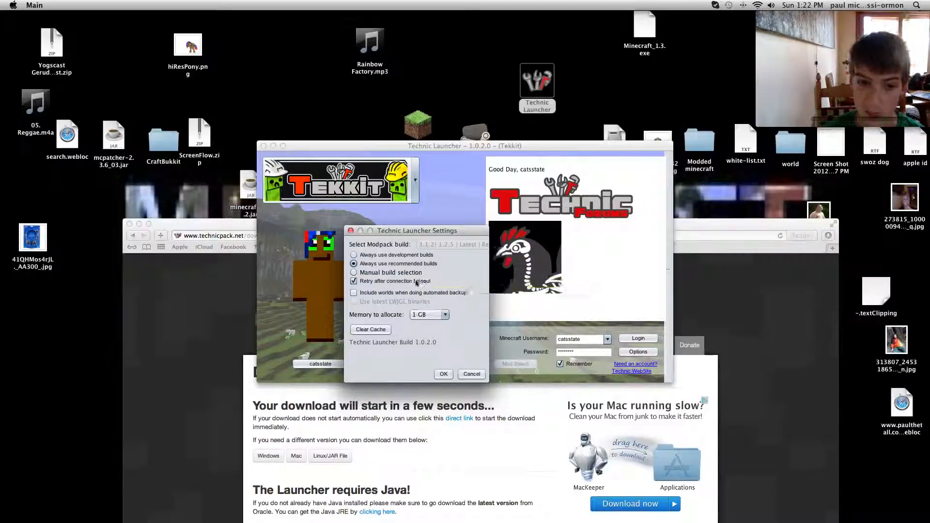
mouse_move(355, 281)
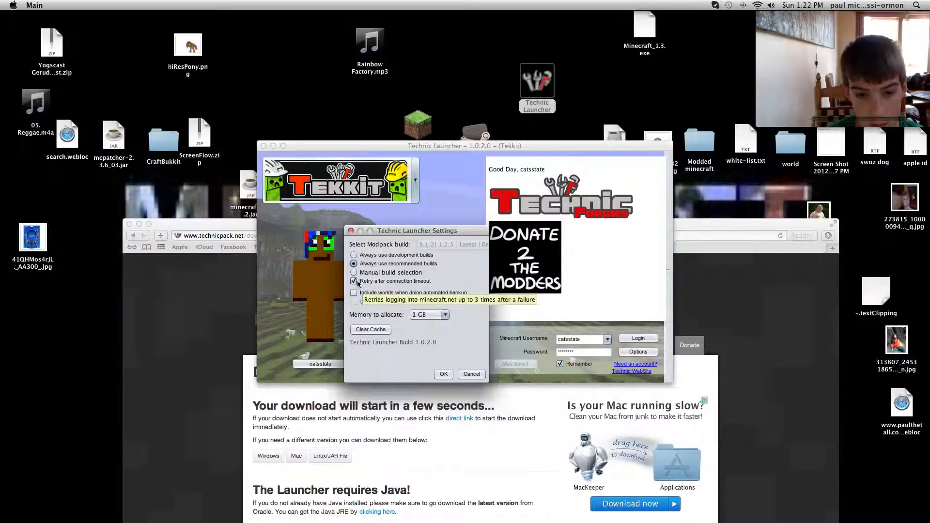
click(354, 281)
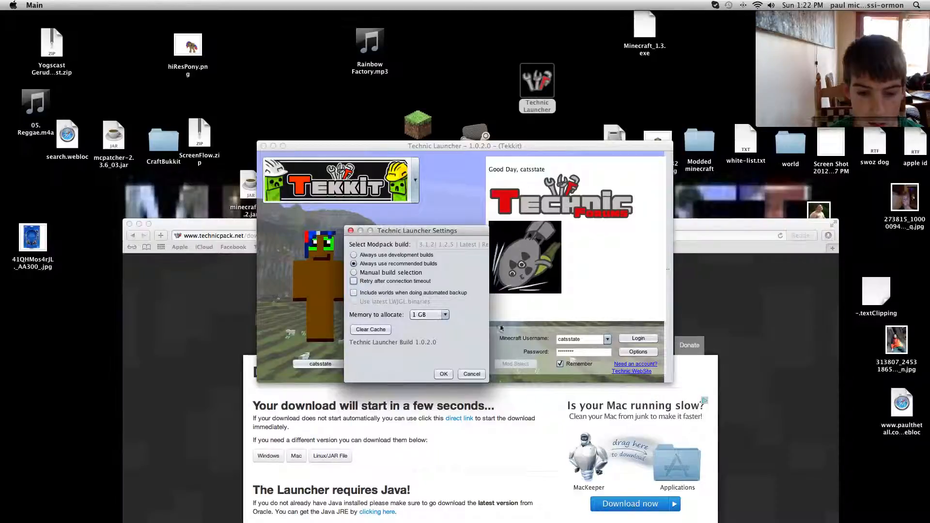
click(472, 374)
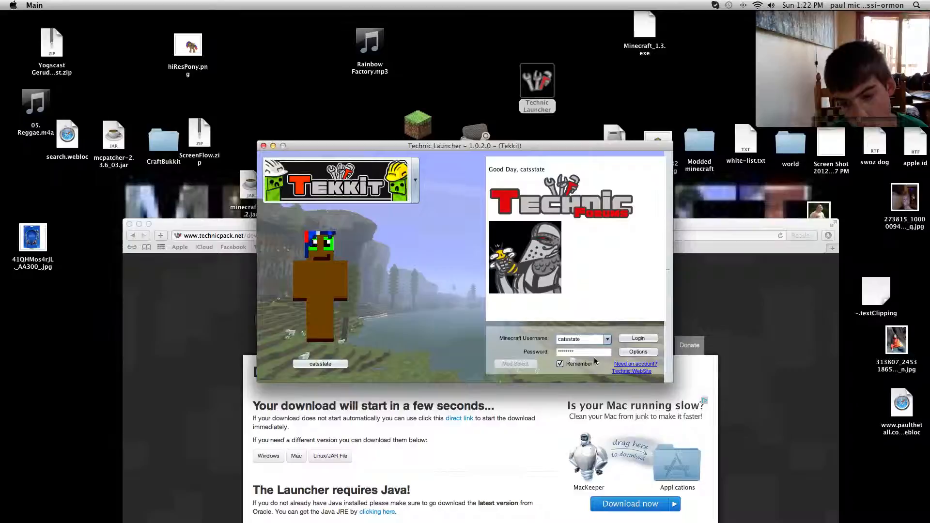
Toggle Remember off and back on, then log in to start Tekkit.
click(559, 364)
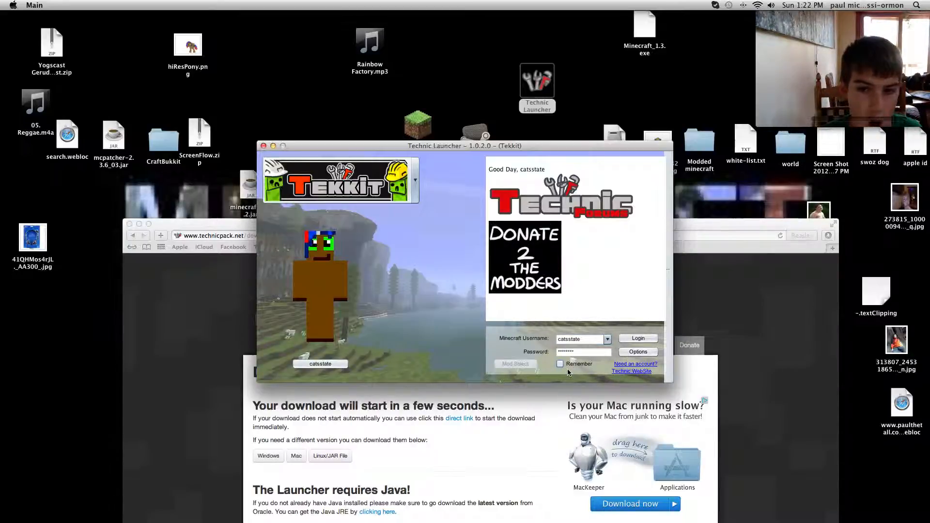
click(560, 364)
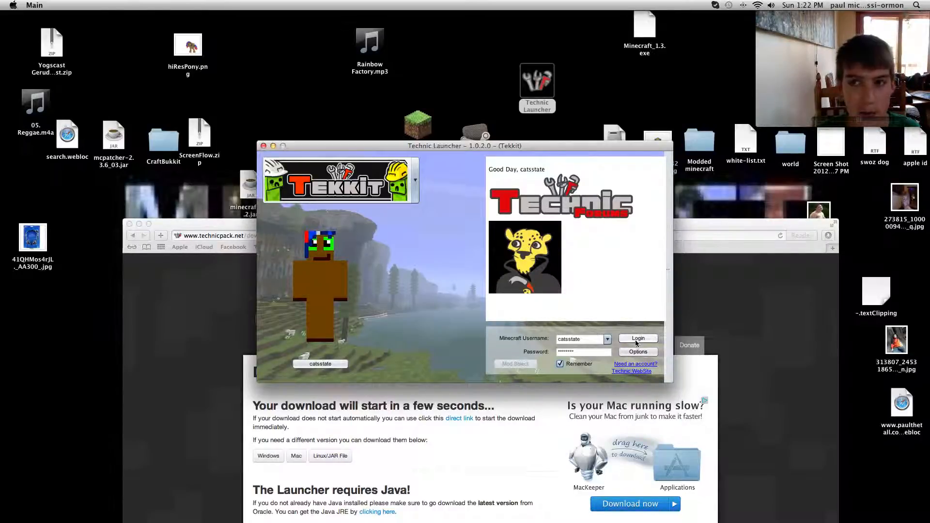
click(638, 338)
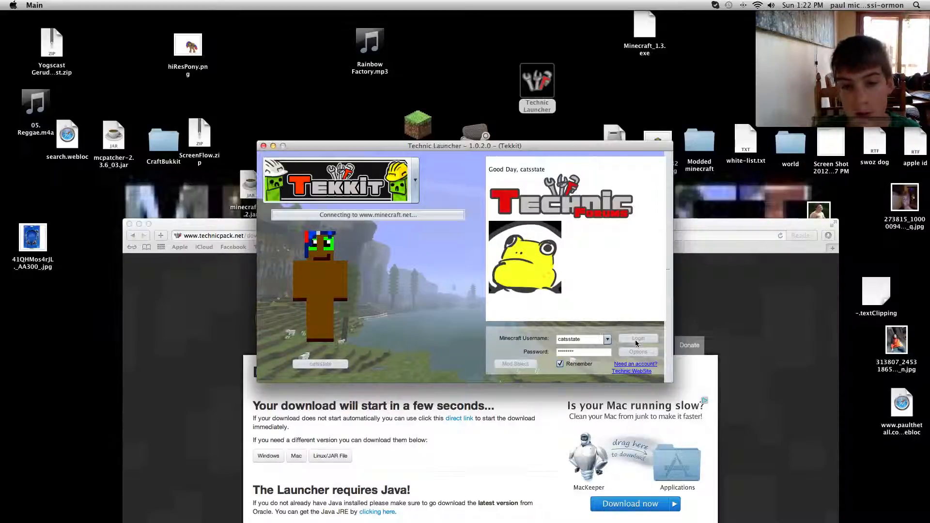
click(637, 339)
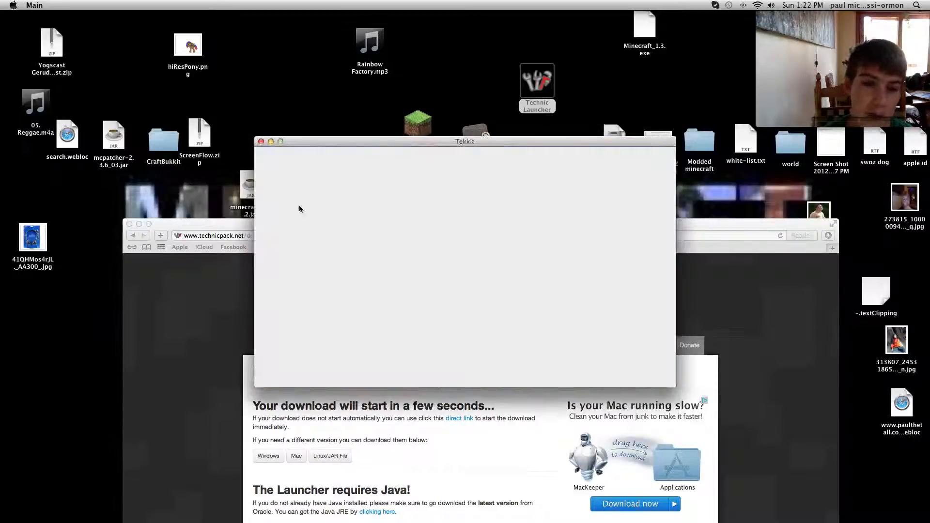
mouse_move(355, 148)
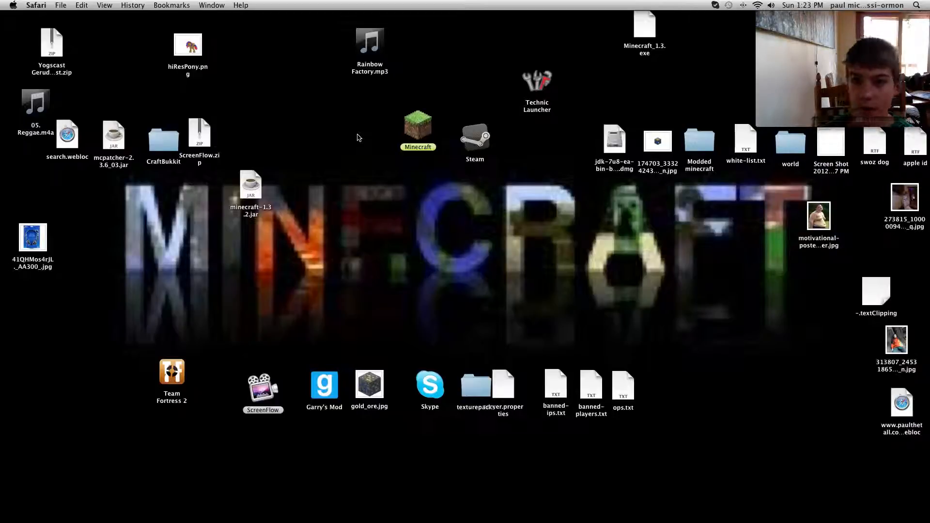
Select the Technic Launcher app on the Finder desktop.
click(536, 81)
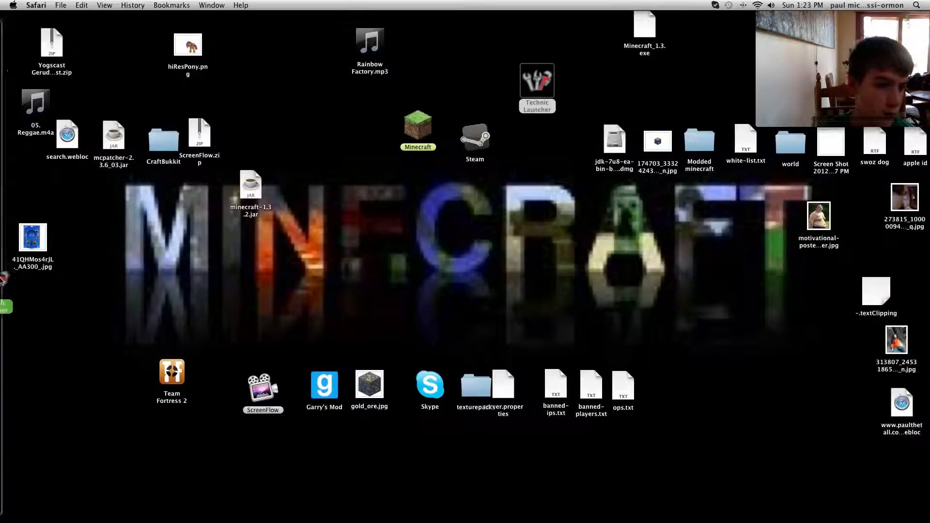